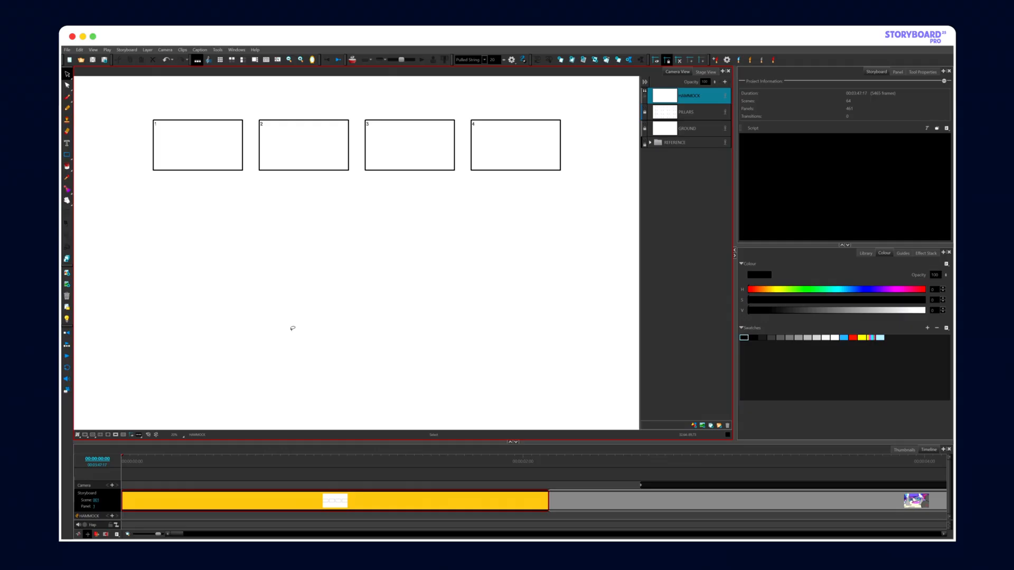
- Convert the 4x4 hammock thumbnail grid into sixteen separate panels via Convert to Panels
click(897, 72)
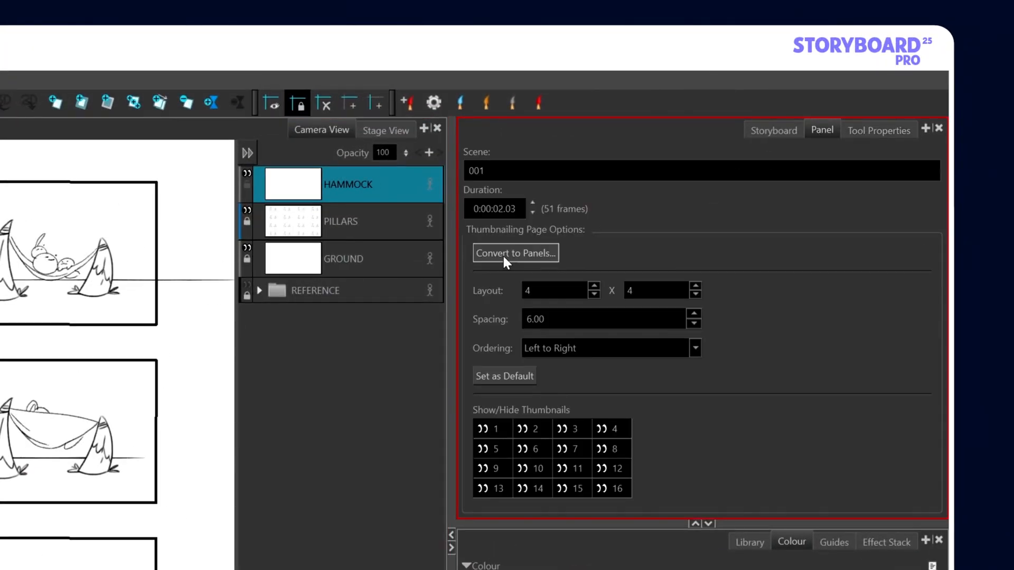
click(516, 252)
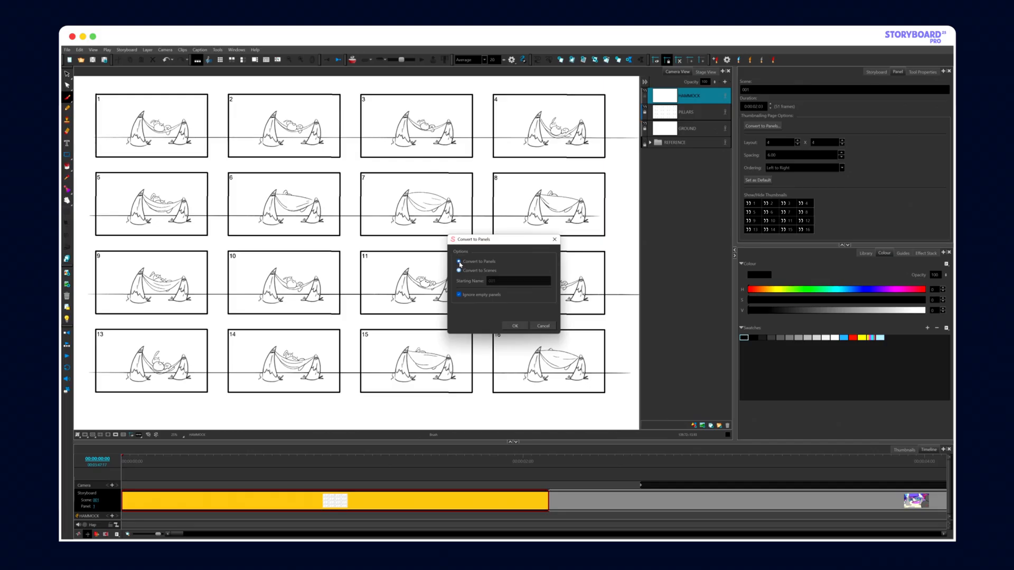
click(514, 326)
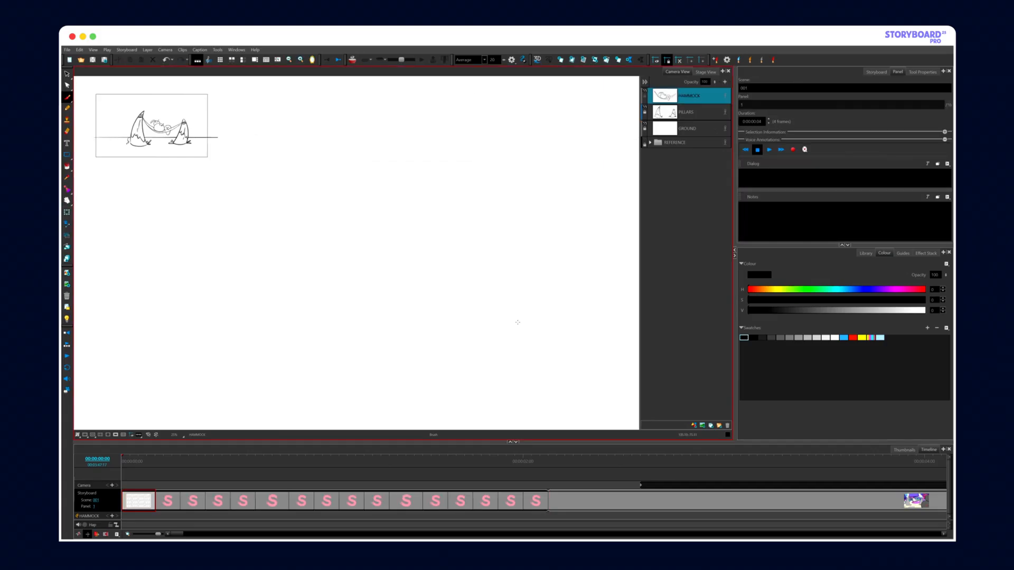